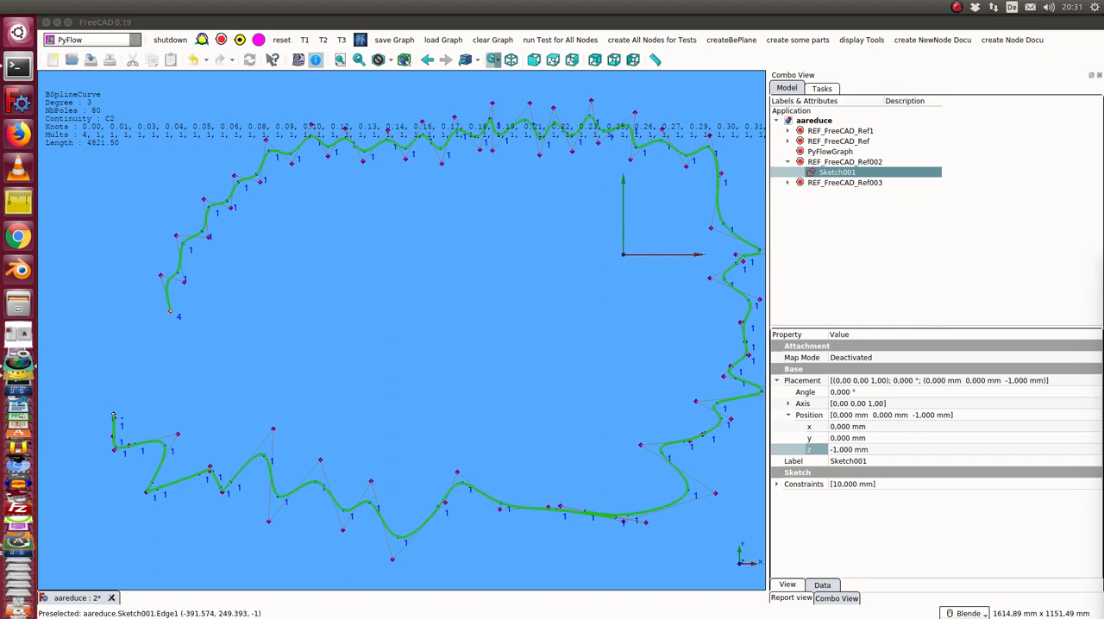
pyautogui.moveTo(207, 207)
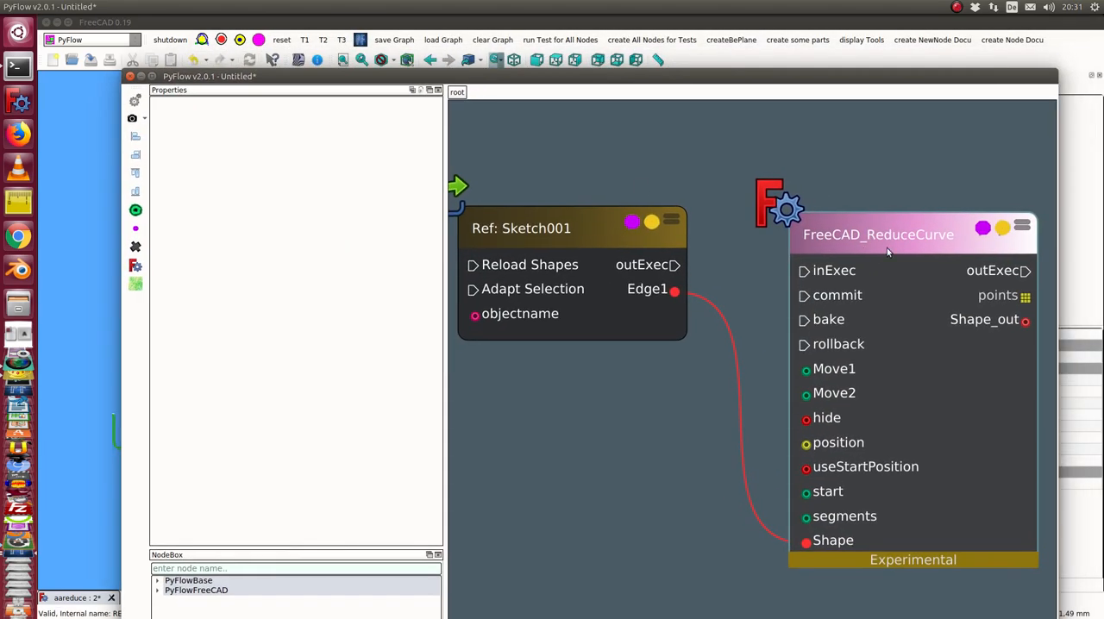
# Step: Select the FreeCAD_ReduceCurve node to show its hide, position, start and segments parameters
pyautogui.click(877, 233)
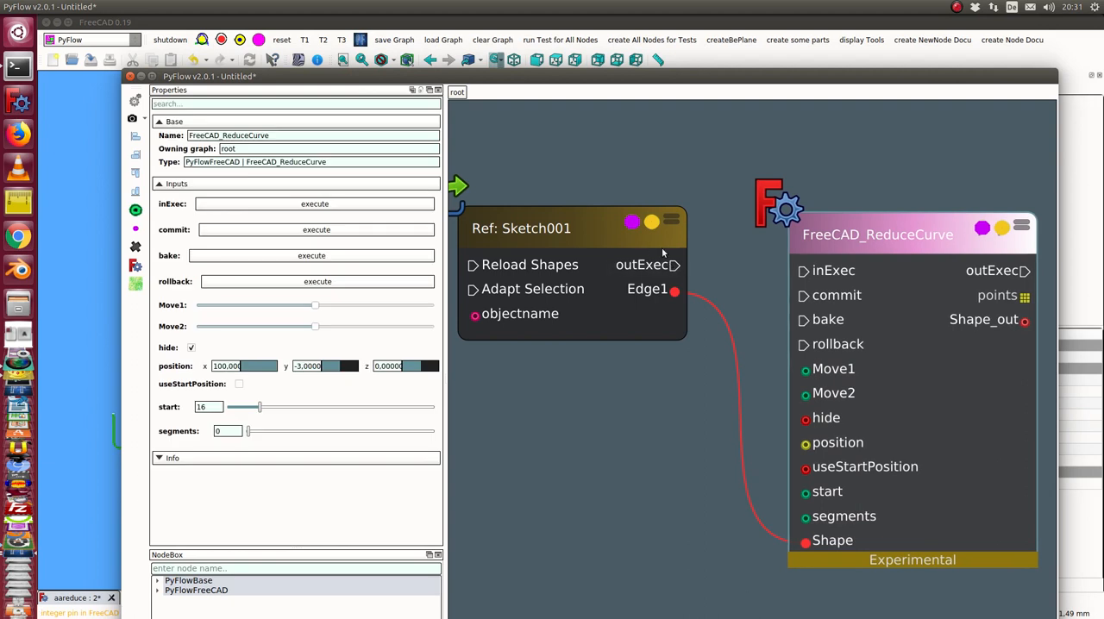
pyautogui.moveTo(767, 482)
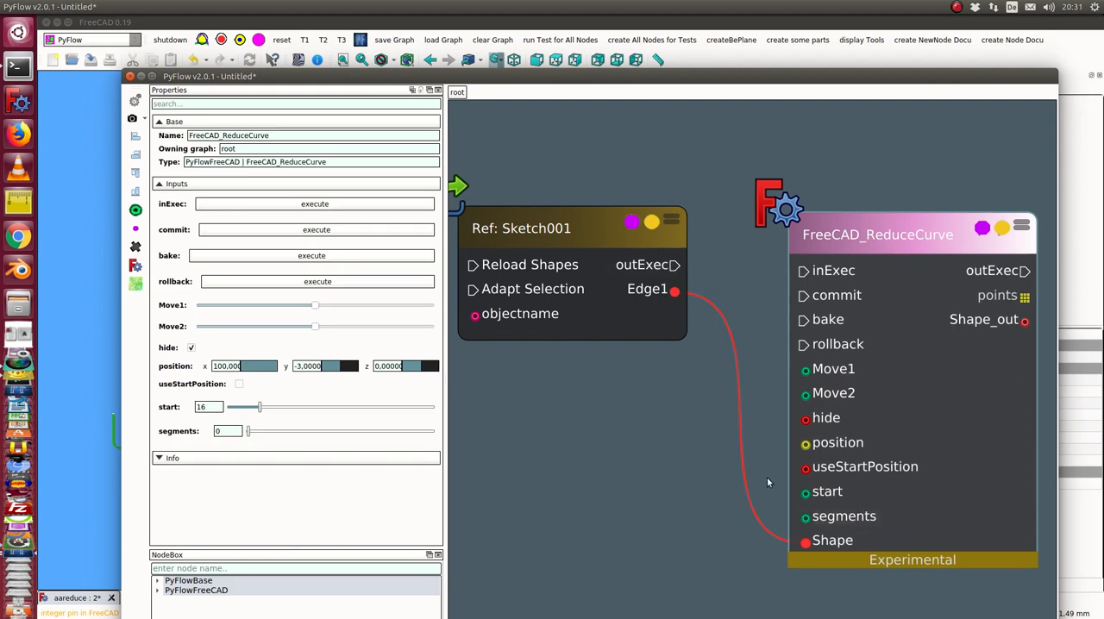
pyautogui.moveTo(616, 96)
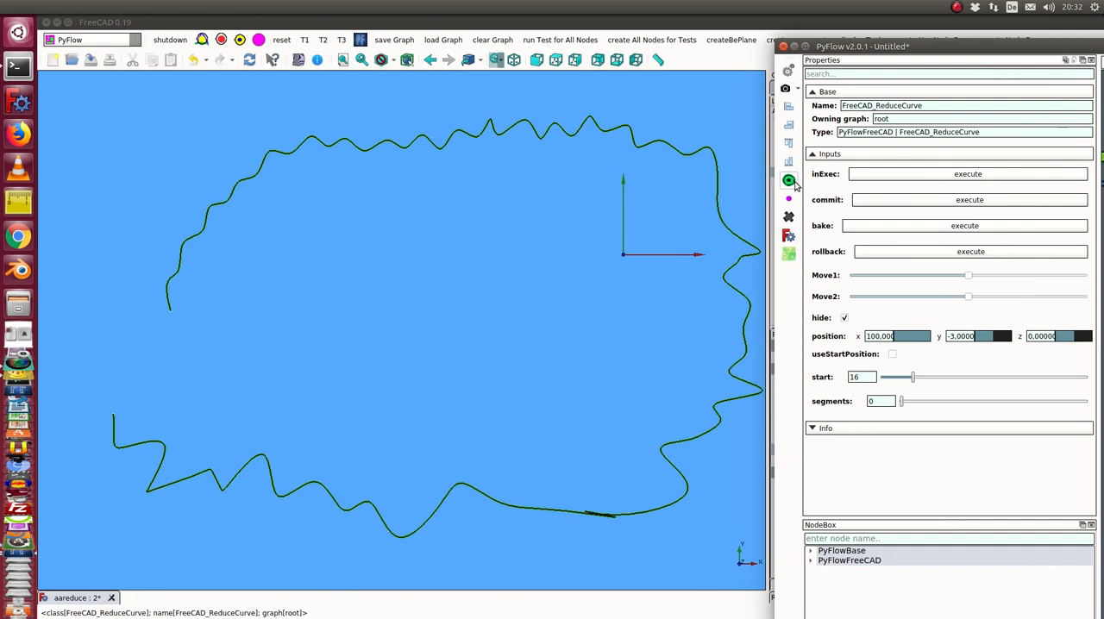
pyautogui.moveTo(858, 147)
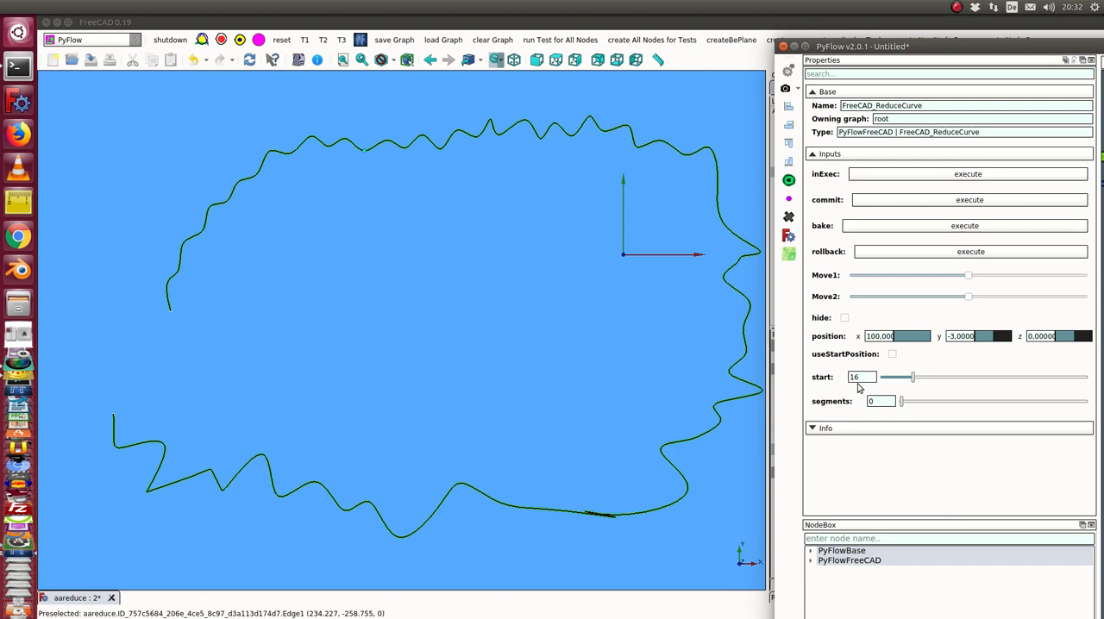
pyautogui.moveTo(625, 269)
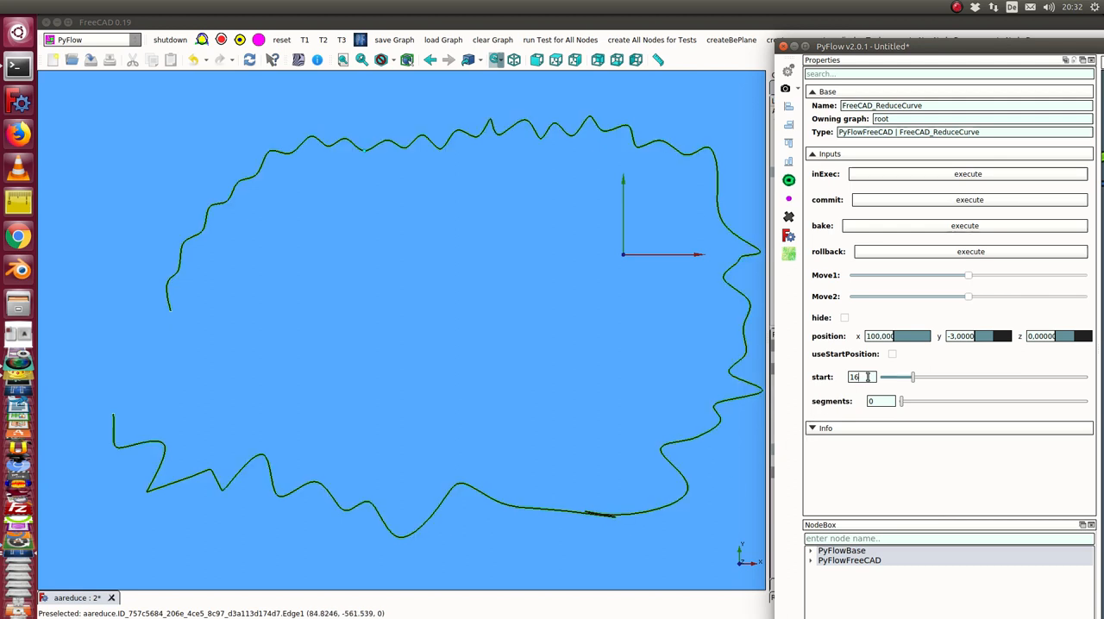
# Step: Raise the ReduceCurve start value from 16 to 54
pyautogui.moveTo(913, 377); pyautogui.dragTo(961, 377)
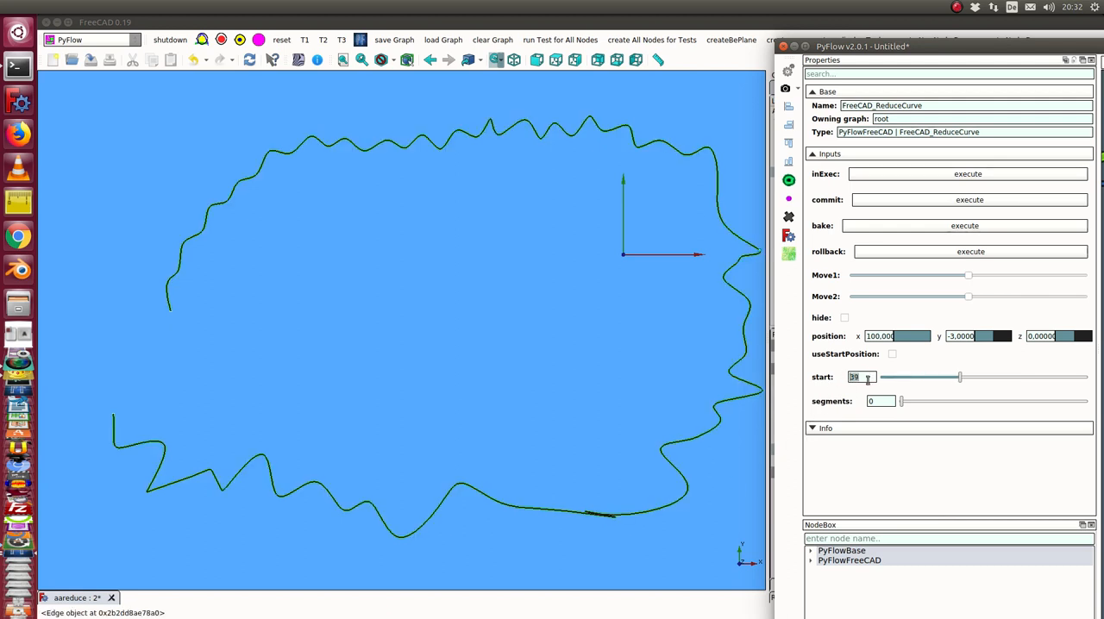
pyautogui.moveTo(960, 377); pyautogui.dragTo(989, 377)
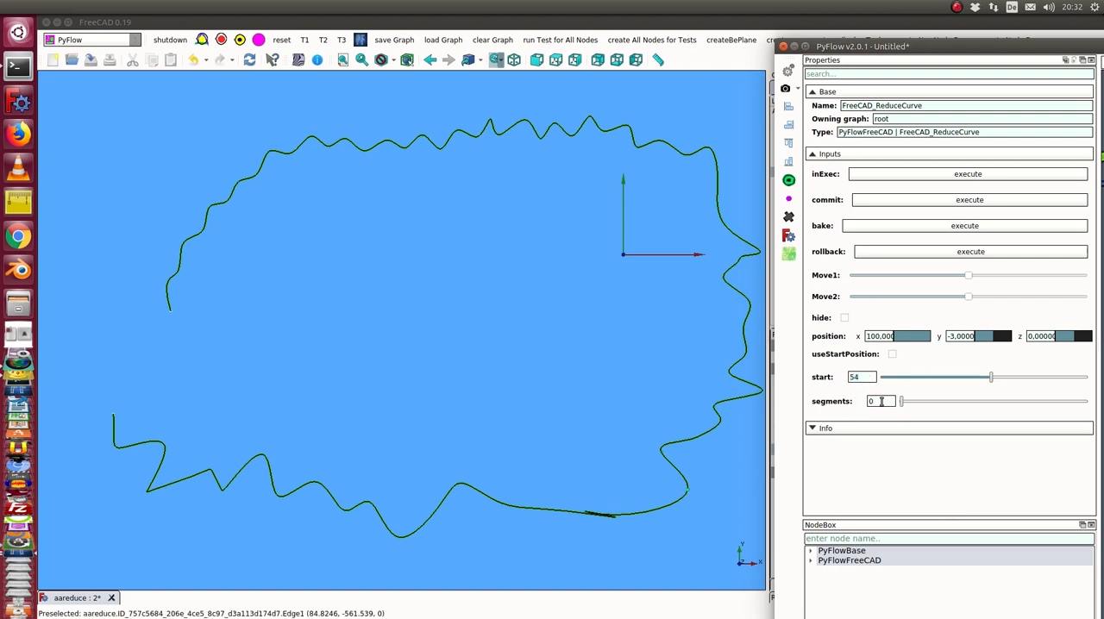
# Step: Set segments to 3 and tune both move sliders so the replacement matches the original
pyautogui.write('2')
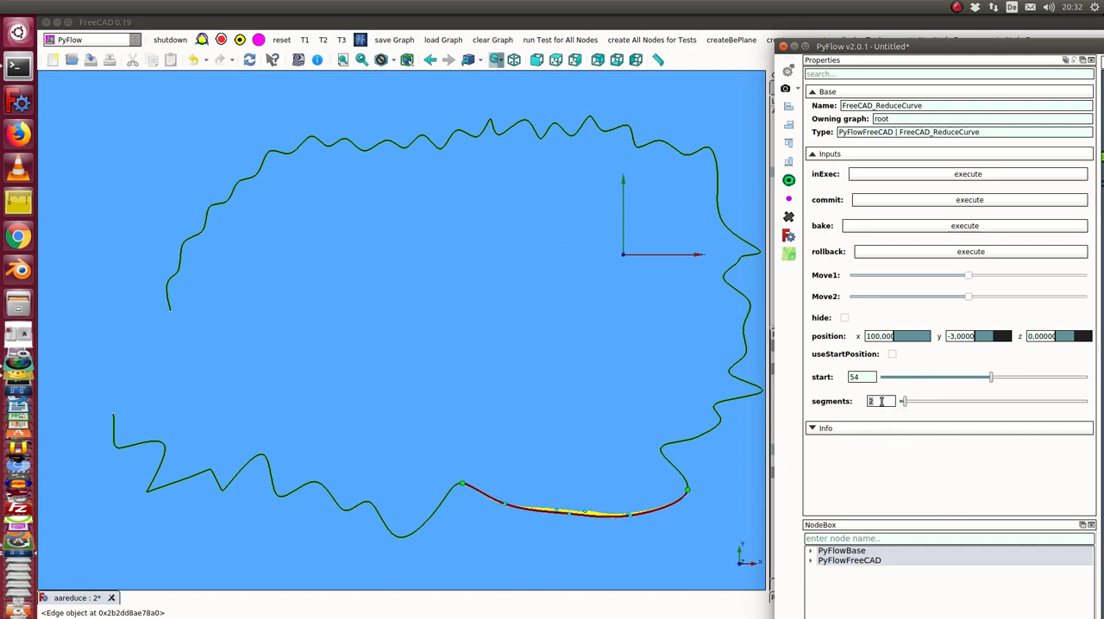
pyautogui.write('3')
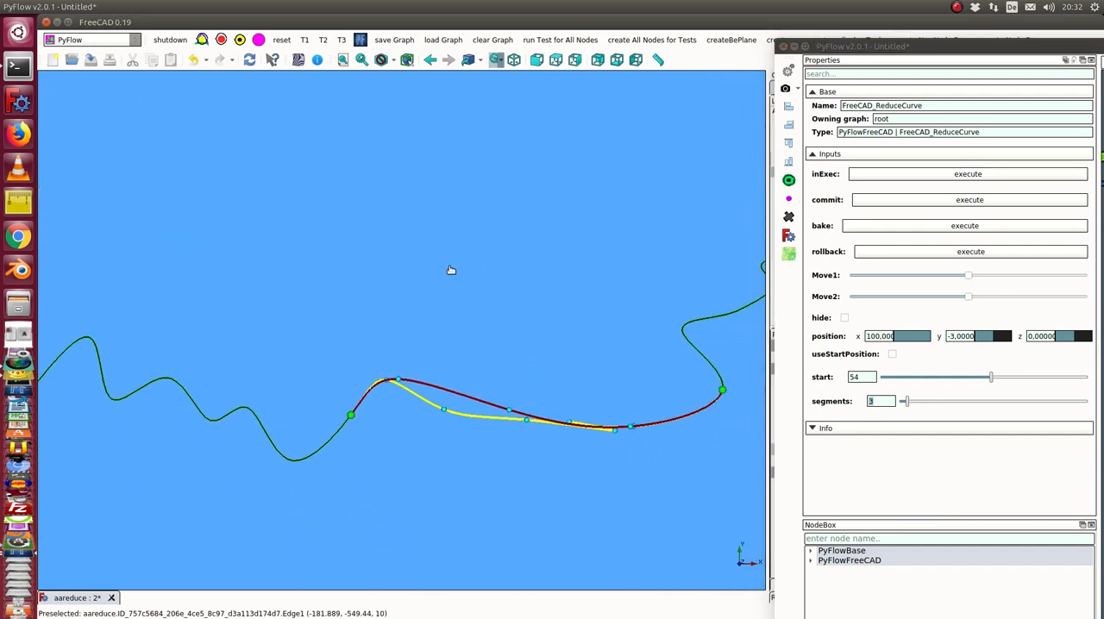
pyautogui.moveTo(485, 429)
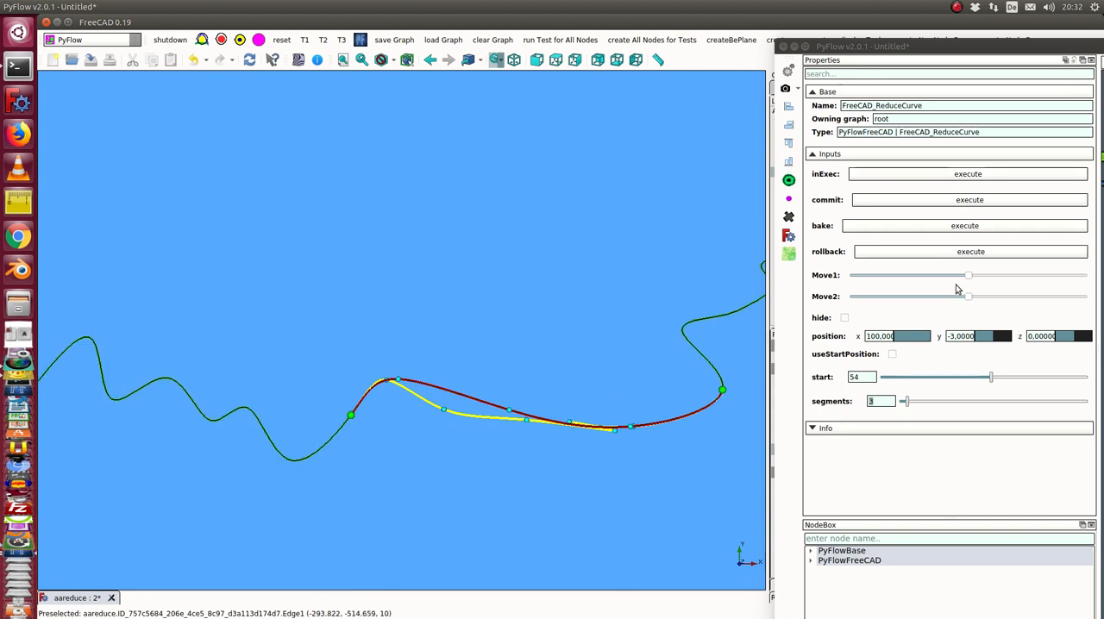
pyautogui.moveTo(966, 295); pyautogui.dragTo(980, 296)
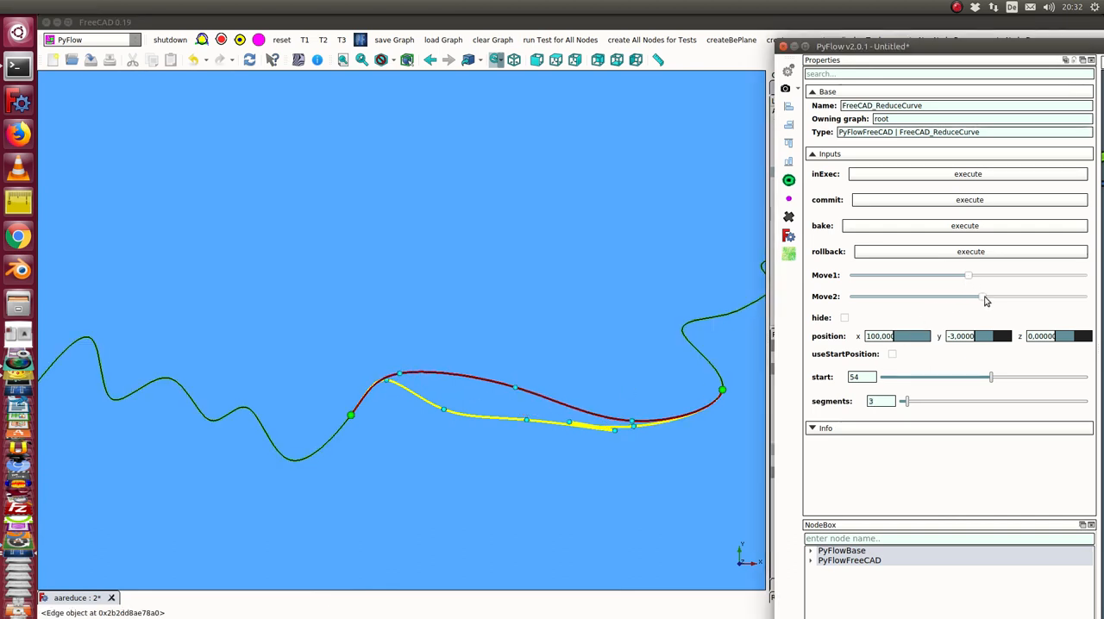
pyautogui.moveTo(981, 296); pyautogui.dragTo(931, 296)
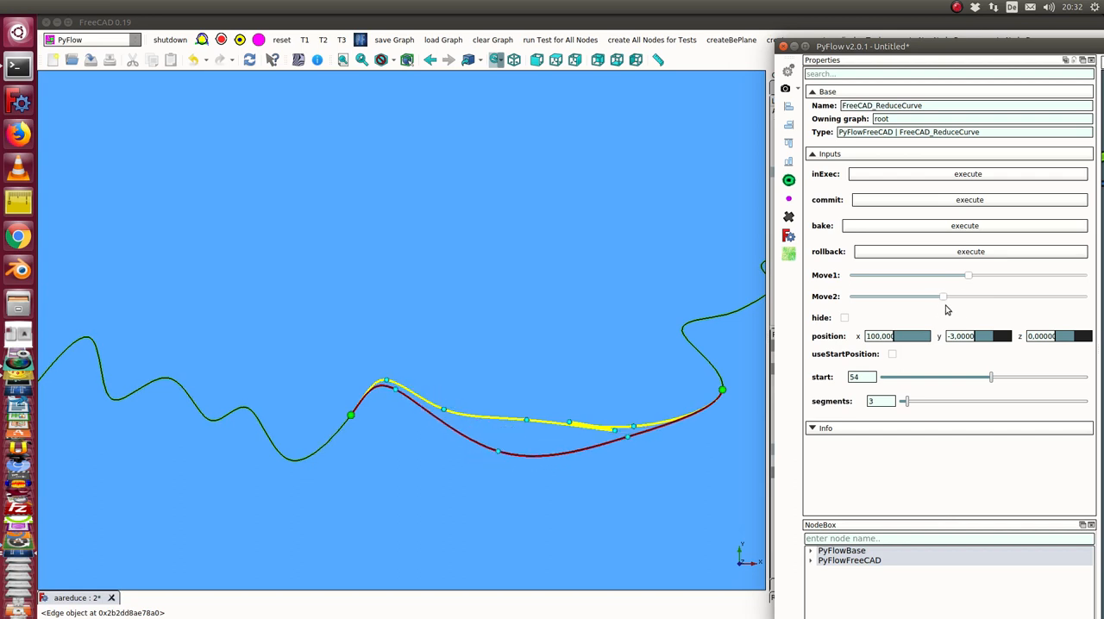
pyautogui.moveTo(942, 296); pyautogui.dragTo(973, 296)
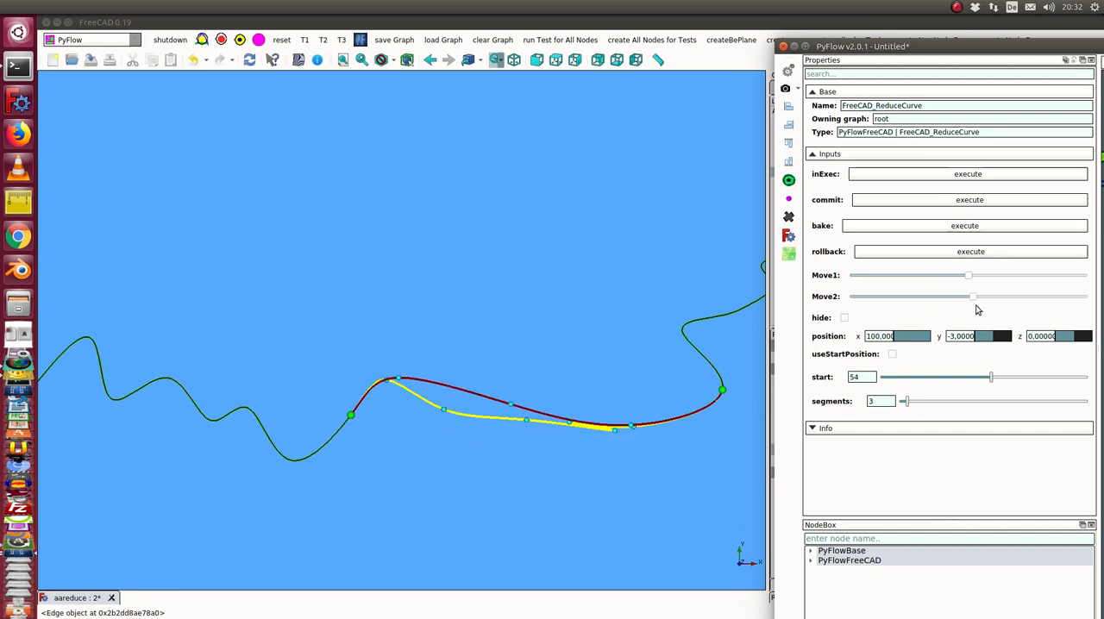
pyautogui.moveTo(968, 274); pyautogui.dragTo(990, 274)
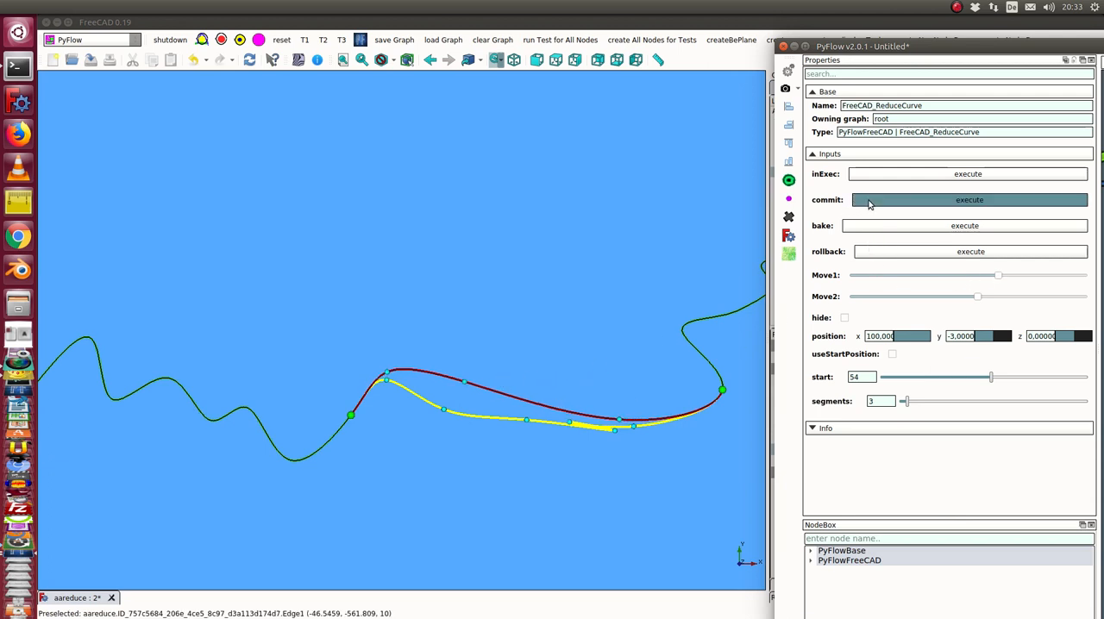
# Step: Commit the reshaped replacement curve into the sketch
pyautogui.click(968, 200)
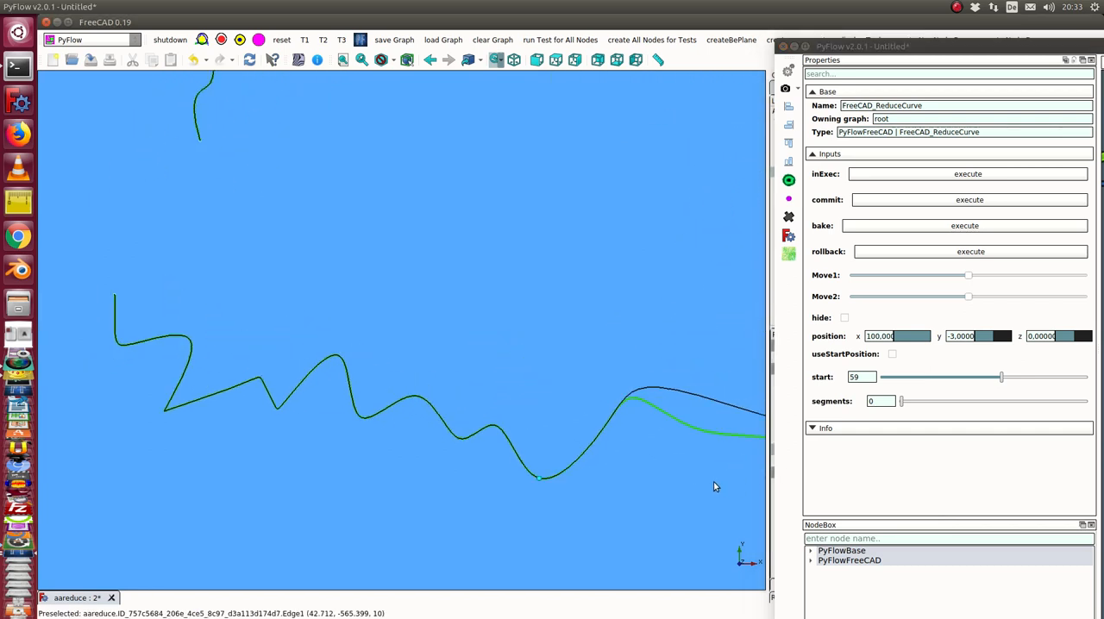
# Step: Adjust the Move2 slider to bend the reduced curve toward the original shape
pyautogui.click(880, 400)
pyautogui.write('5')
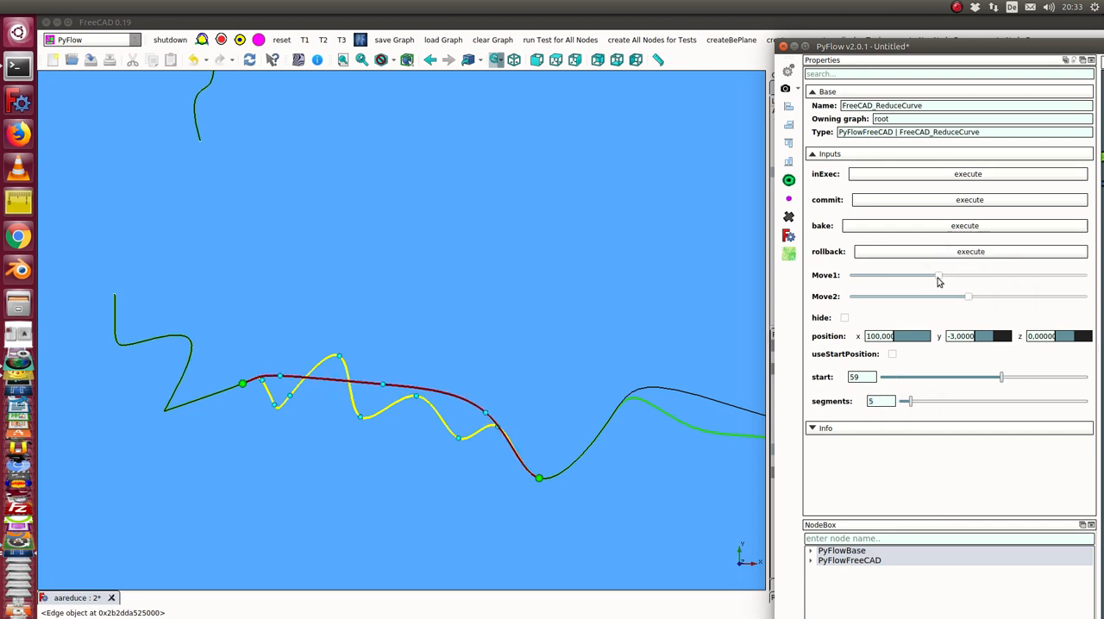
pyautogui.moveTo(966, 295); pyautogui.dragTo(997, 296)
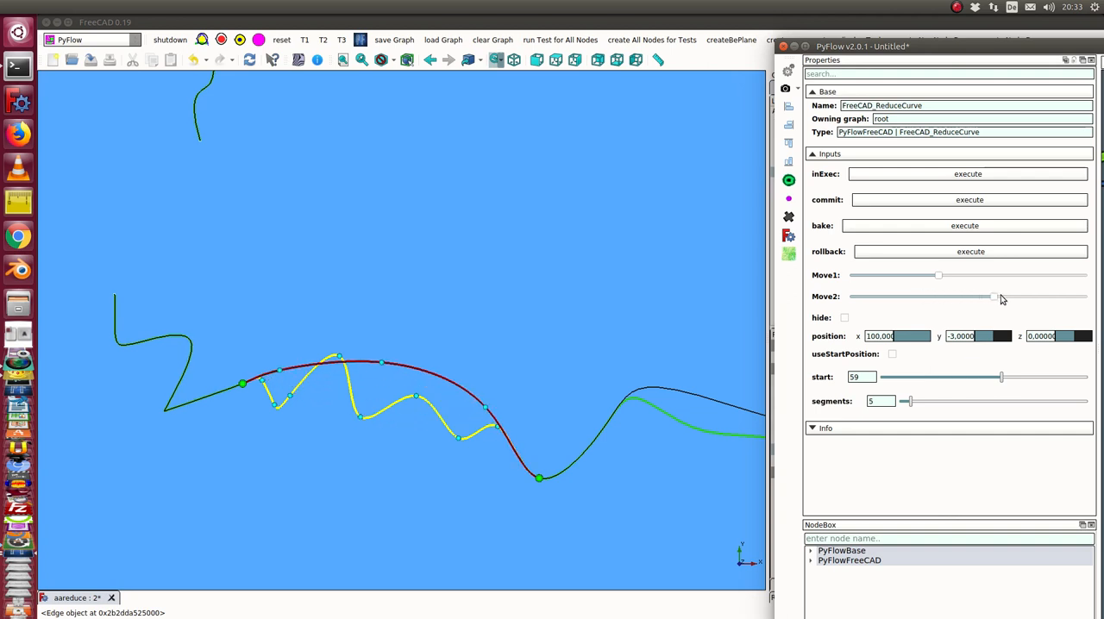
pyautogui.moveTo(996, 296); pyautogui.dragTo(1012, 297)
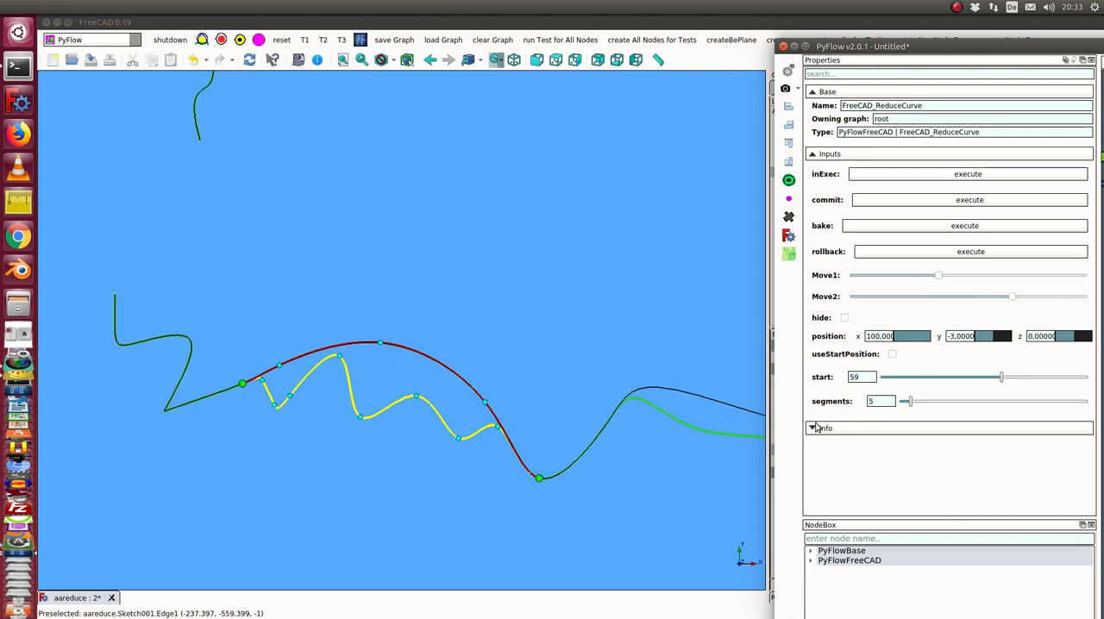
# Step: Set the reduction to cover 10 segments
pyautogui.click(881, 400)
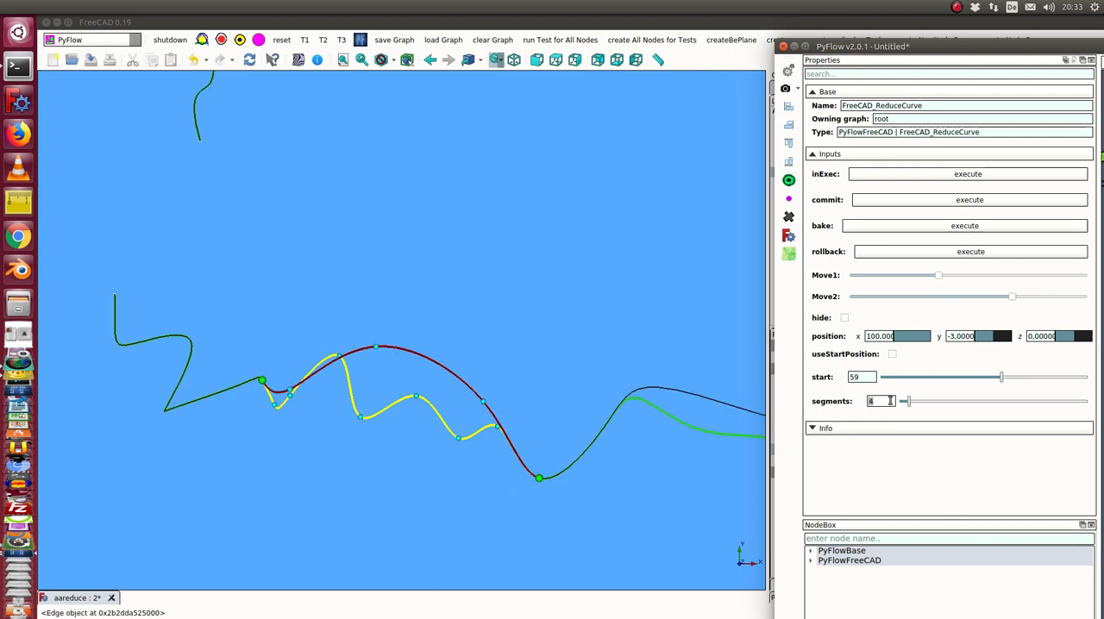
pyautogui.write('7')
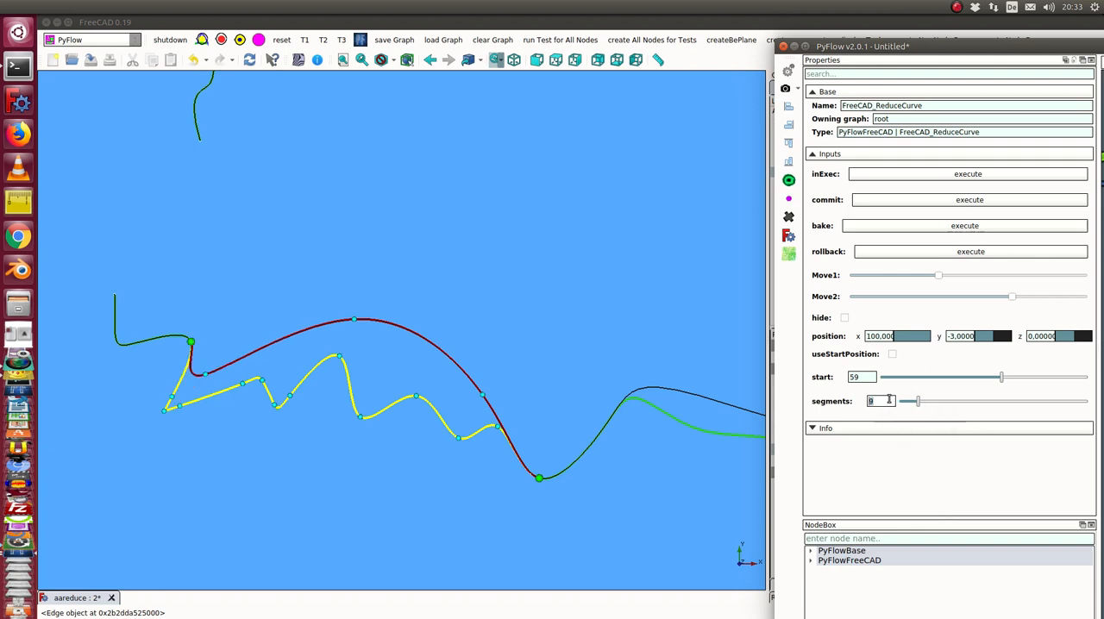
pyautogui.write('10')
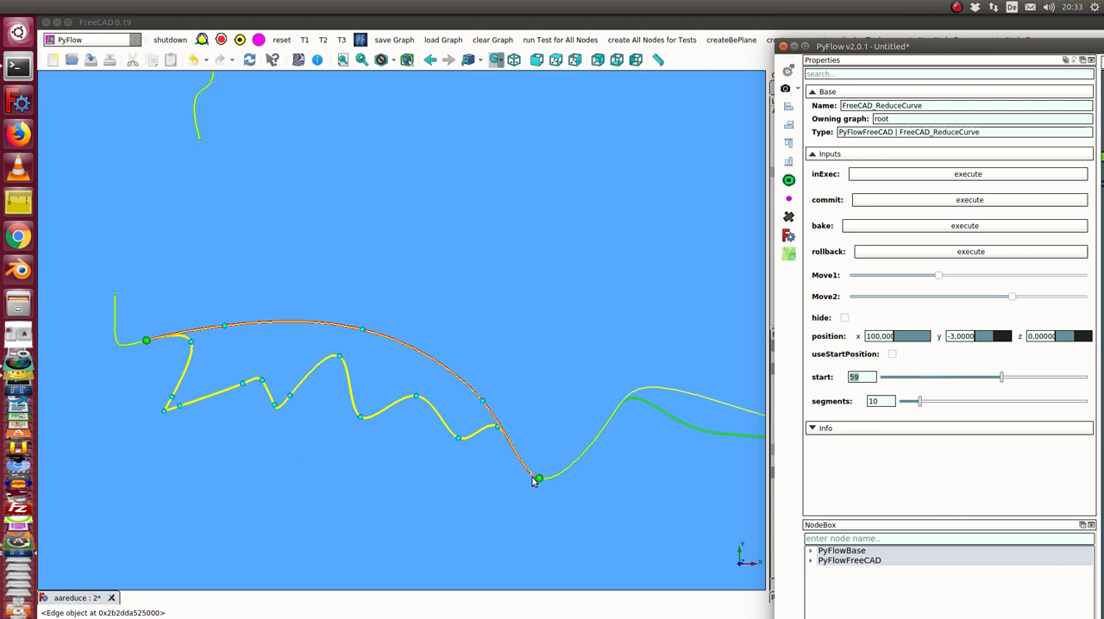
pyautogui.moveTo(538, 486)
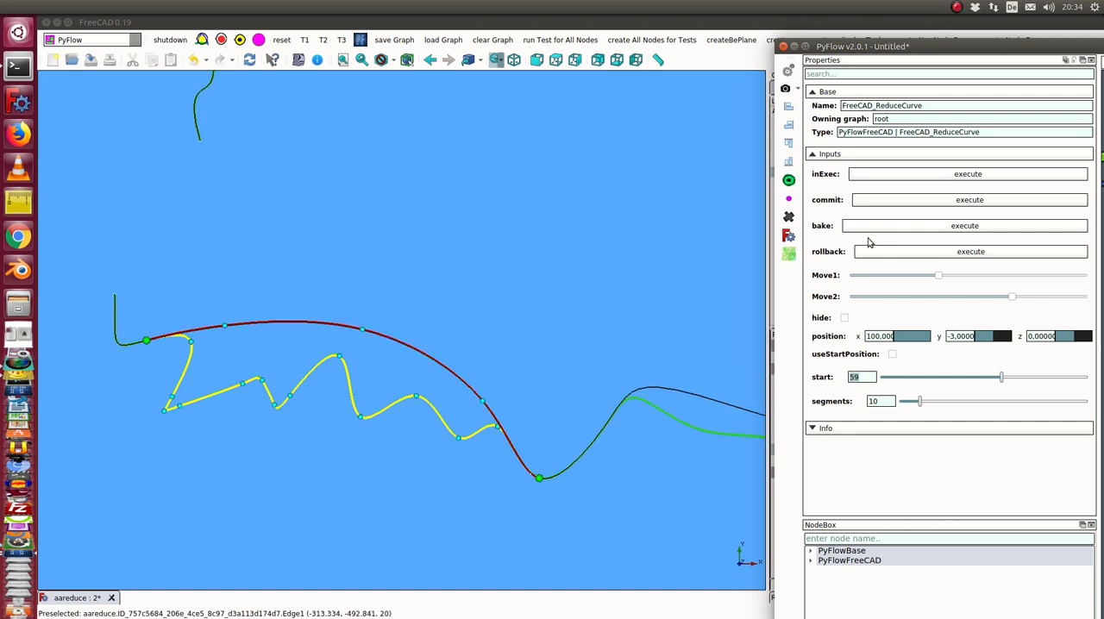
pyautogui.moveTo(875, 229)
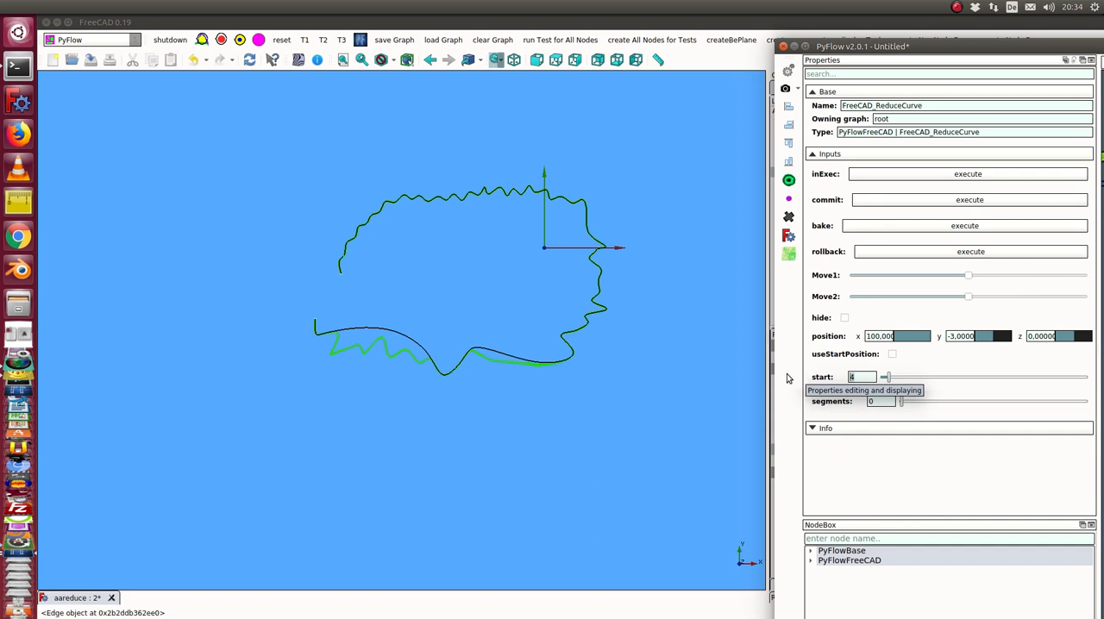
# Step: Enter new section values and shape the replacement into a raised arch with the move sliders
pyautogui.write('2')
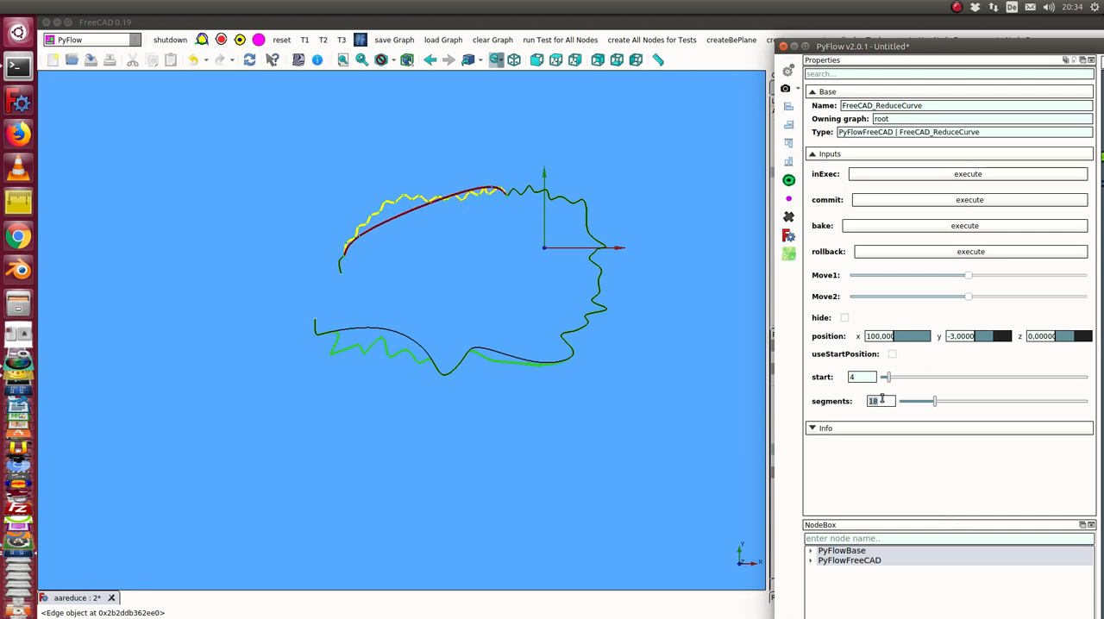
pyautogui.write('5')
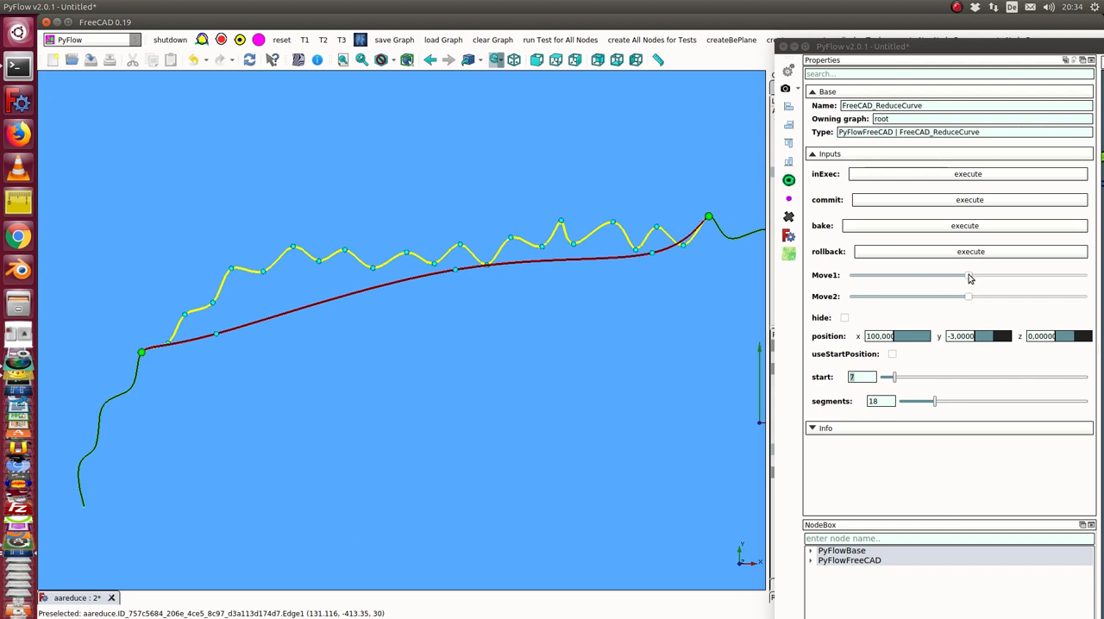
pyautogui.moveTo(966, 275); pyautogui.dragTo(939, 275)
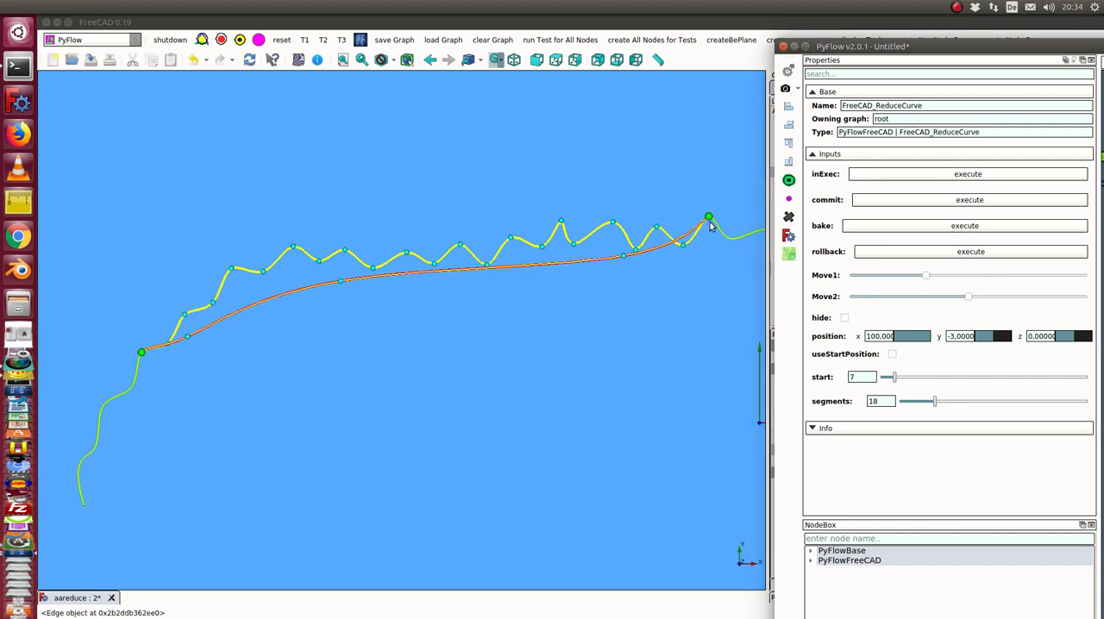
pyautogui.moveTo(647, 253)
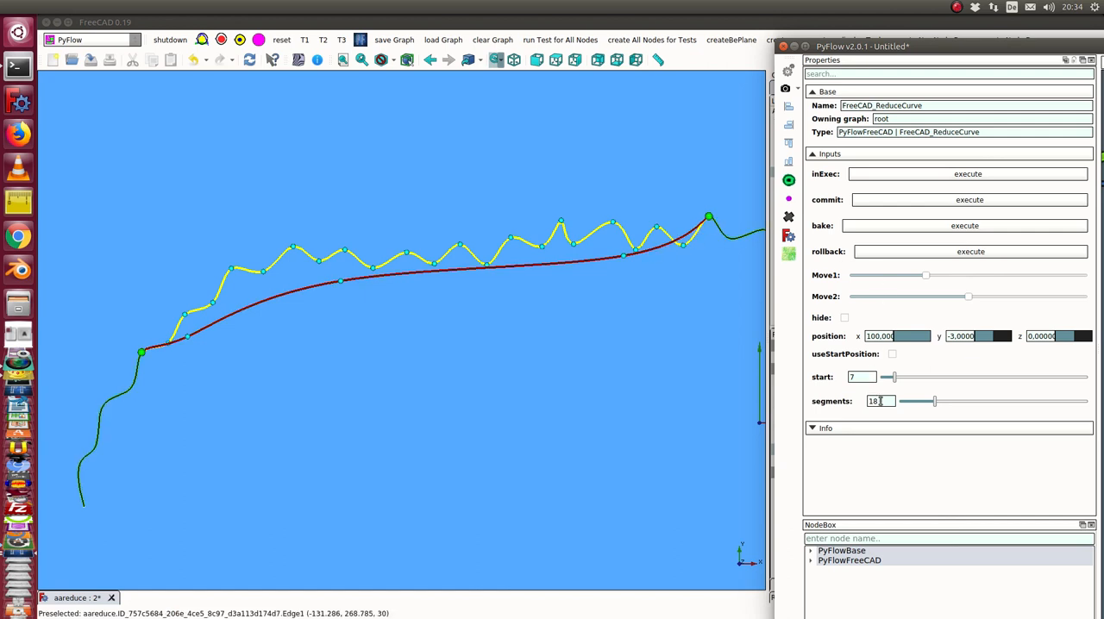
pyautogui.click(887, 404)
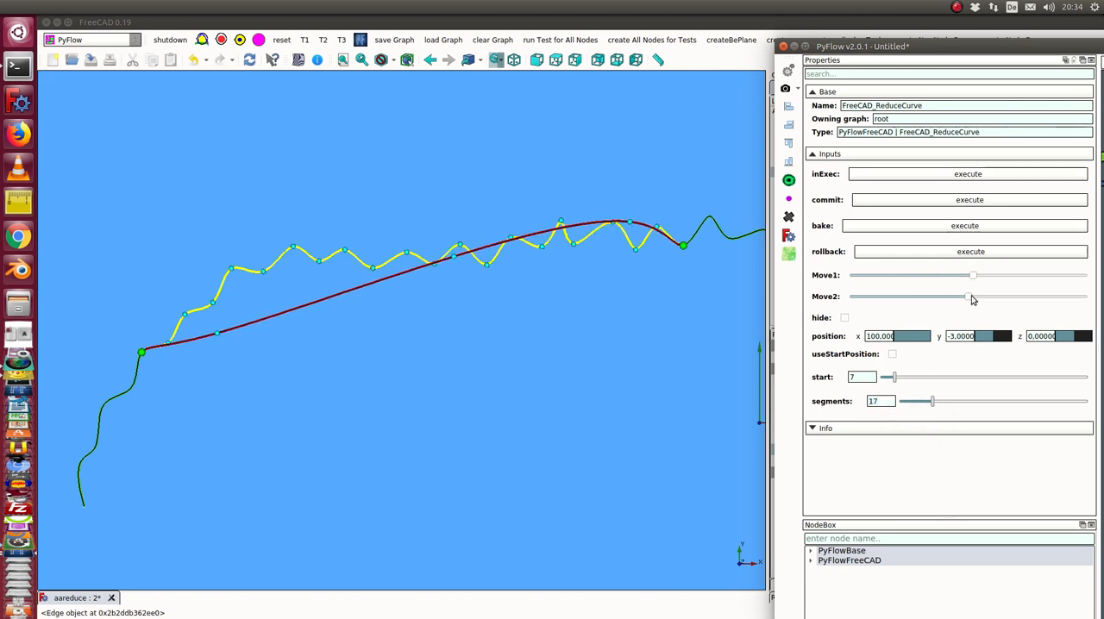
pyautogui.moveTo(957, 296); pyautogui.dragTo(901, 297)
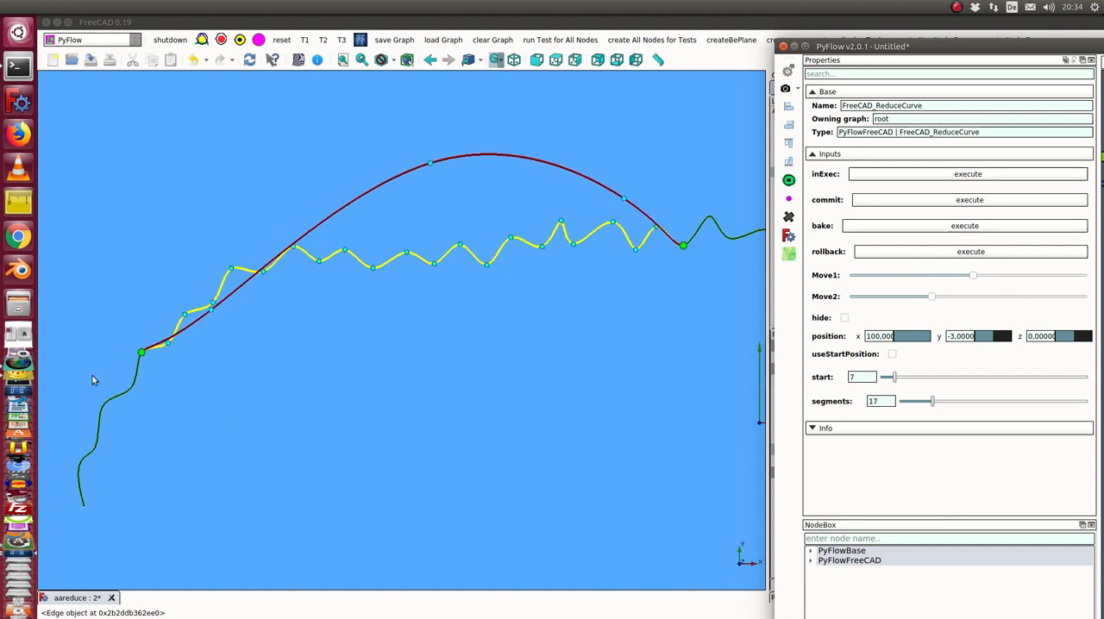
# Step: Set start to 10 and segments to 0, fine-tune the curve, and turn hide on
pyautogui.click(861, 377)
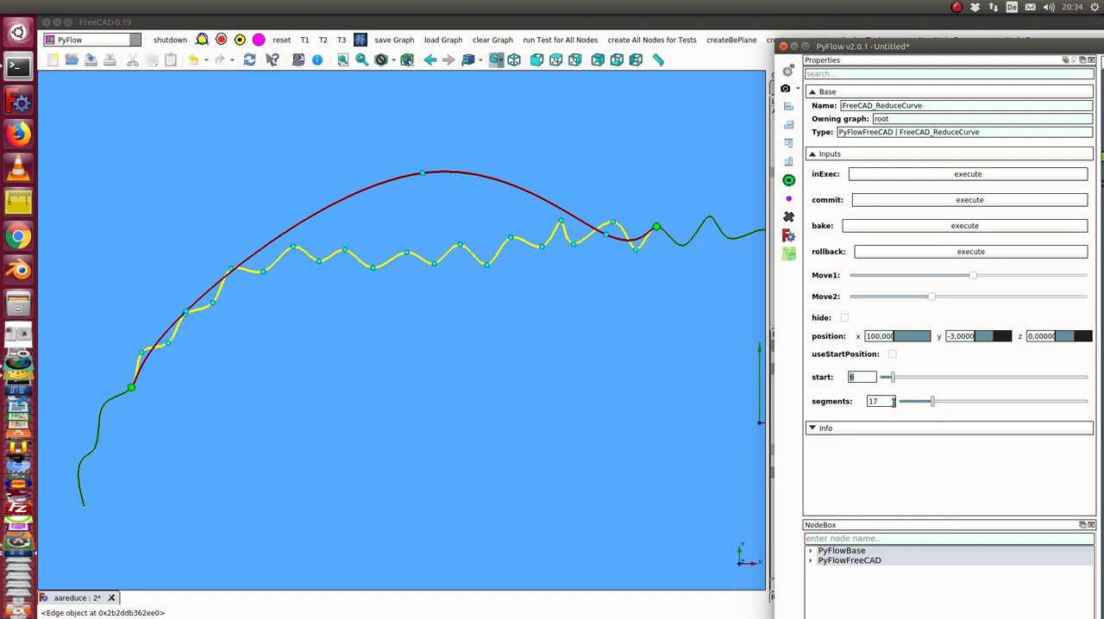
pyautogui.click(930, 401)
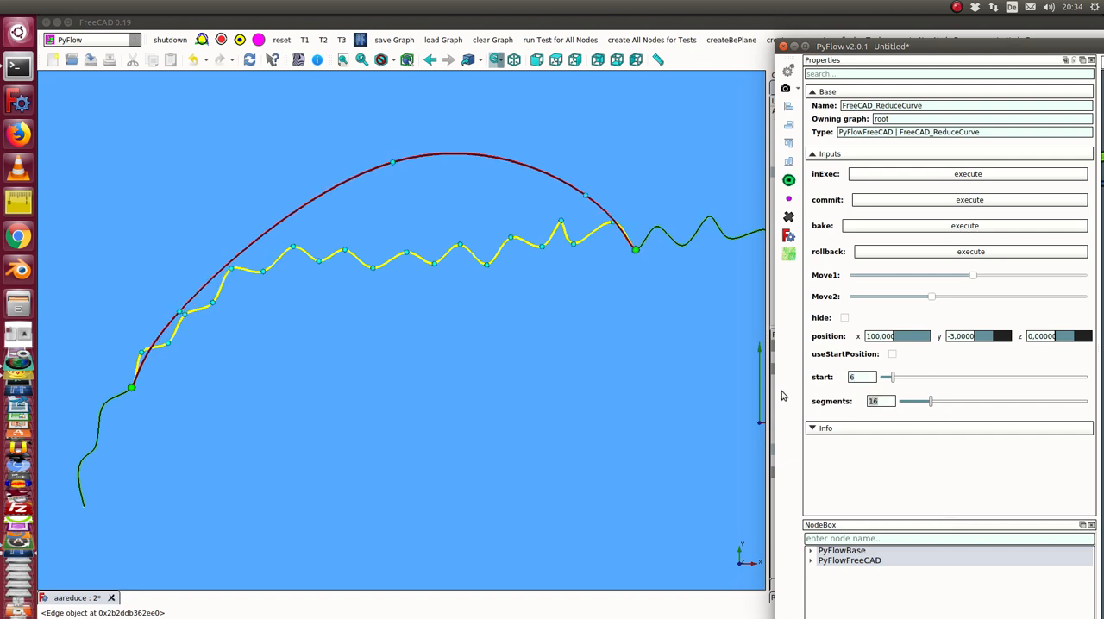
pyautogui.moveTo(973, 276); pyautogui.dragTo(989, 275)
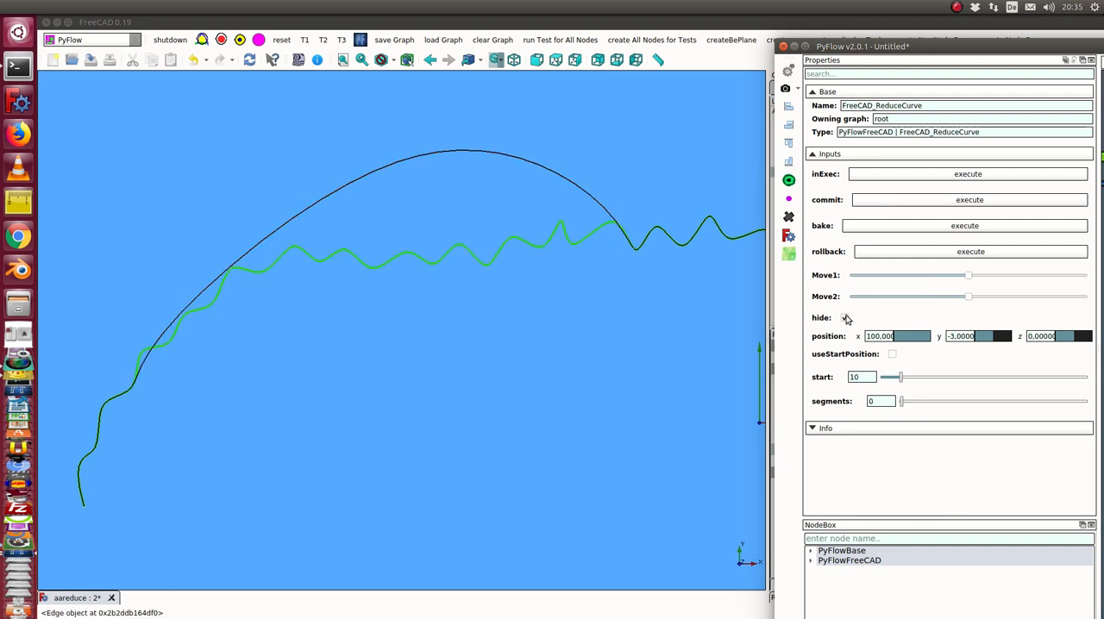
pyautogui.click(844, 317)
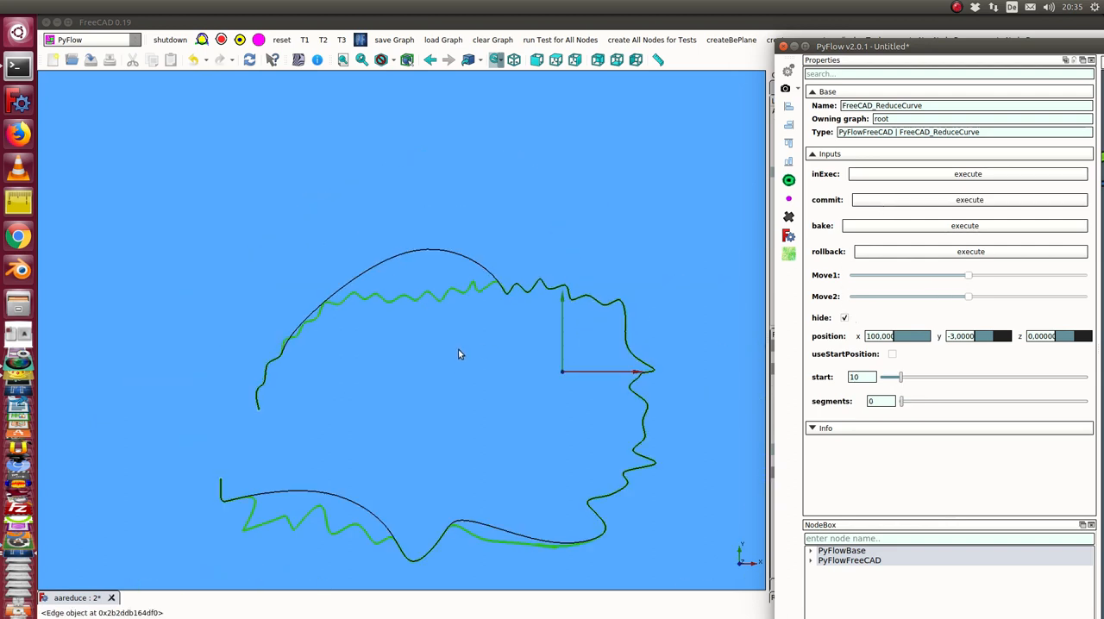